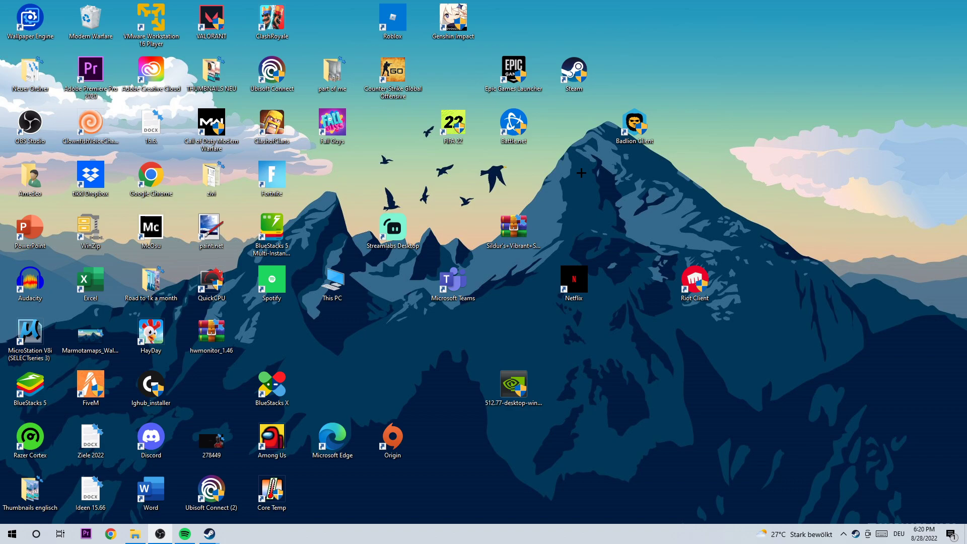
pyautogui.moveTo(696, 188)
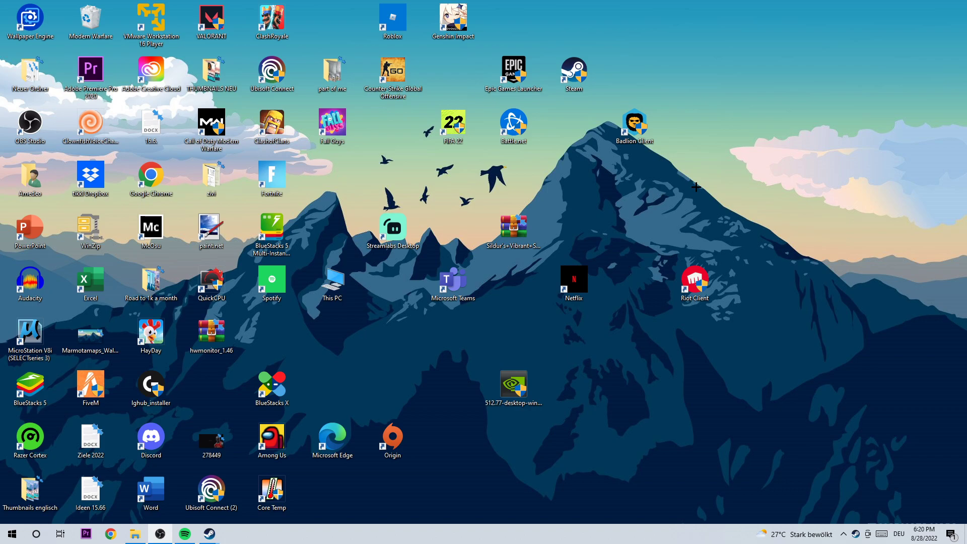
pyautogui.moveTo(851, 193)
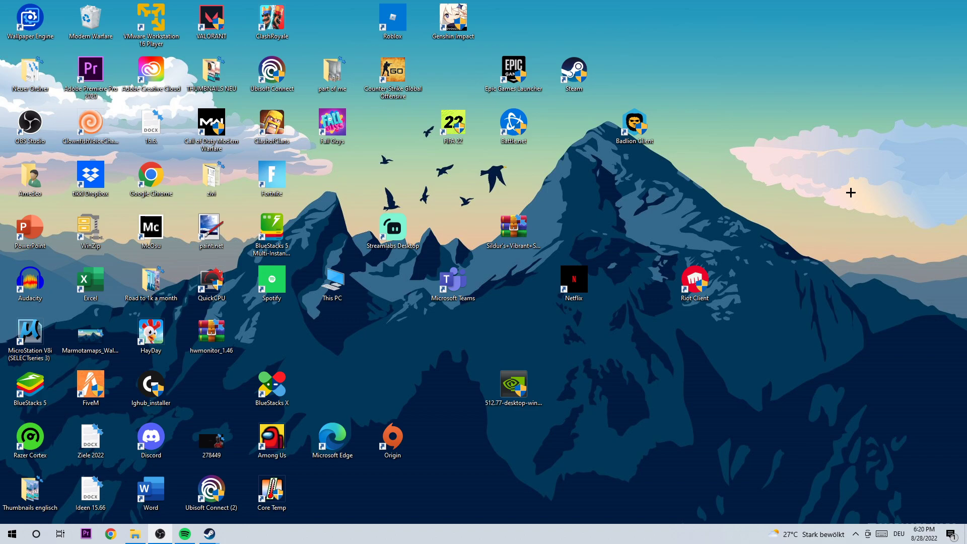
pyautogui.moveTo(494, 177)
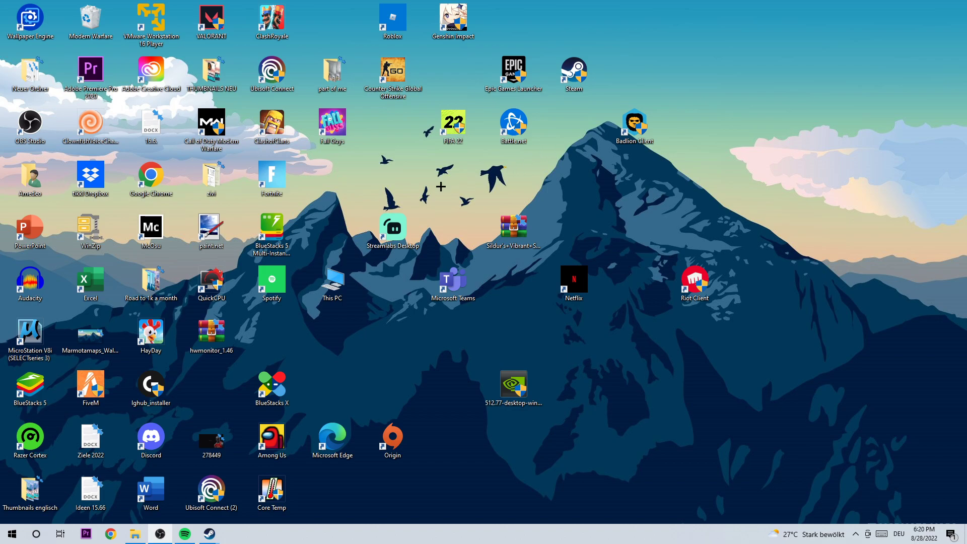
pyautogui.moveTo(430, 227)
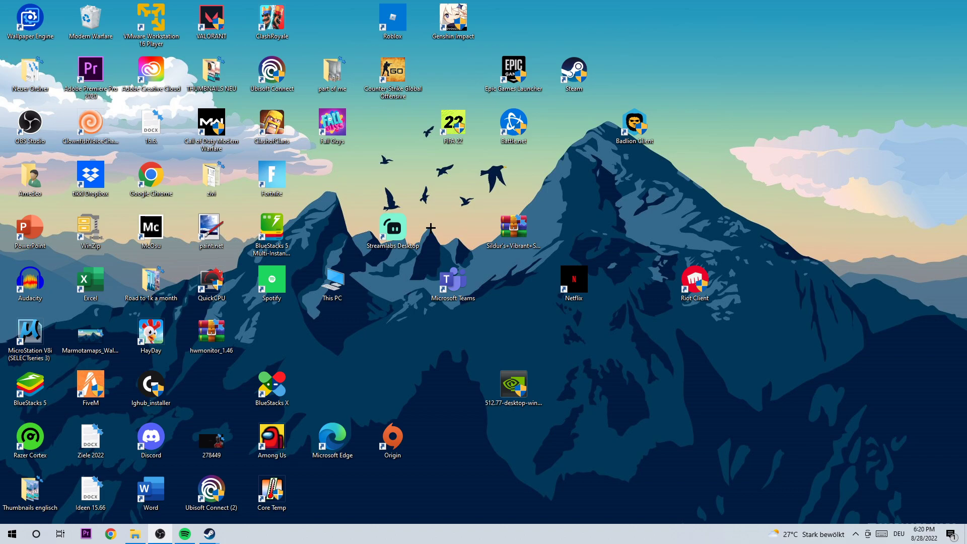
pyautogui.moveTo(504, 493)
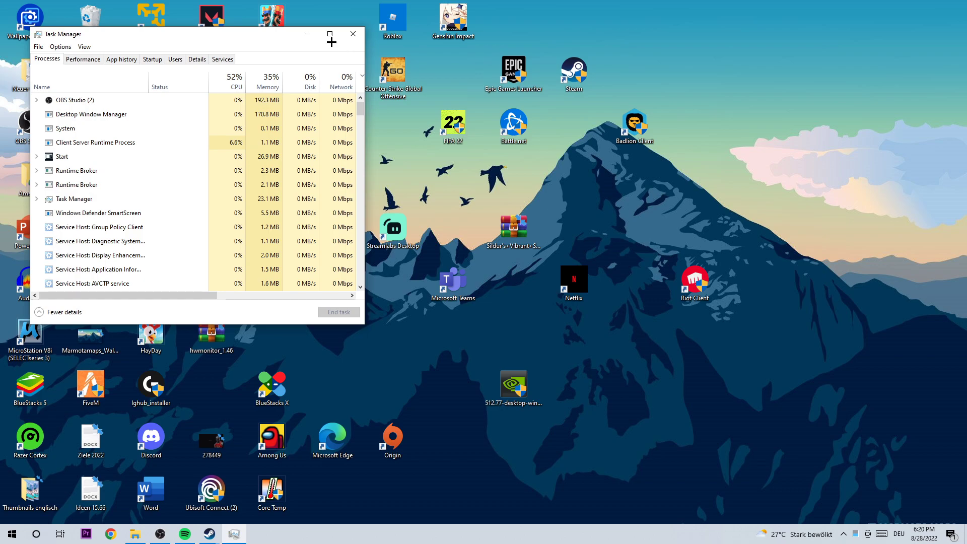
# Step: Review running processes in Task Manager, inspecting Windows Defender SmartScreen and Dropbox Update
pyautogui.click(328, 34)
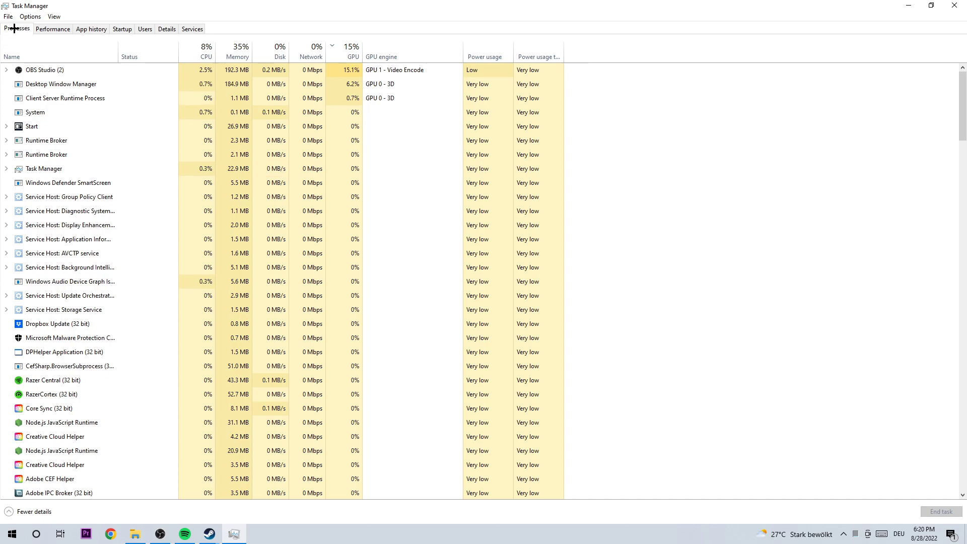
pyautogui.click(83, 98)
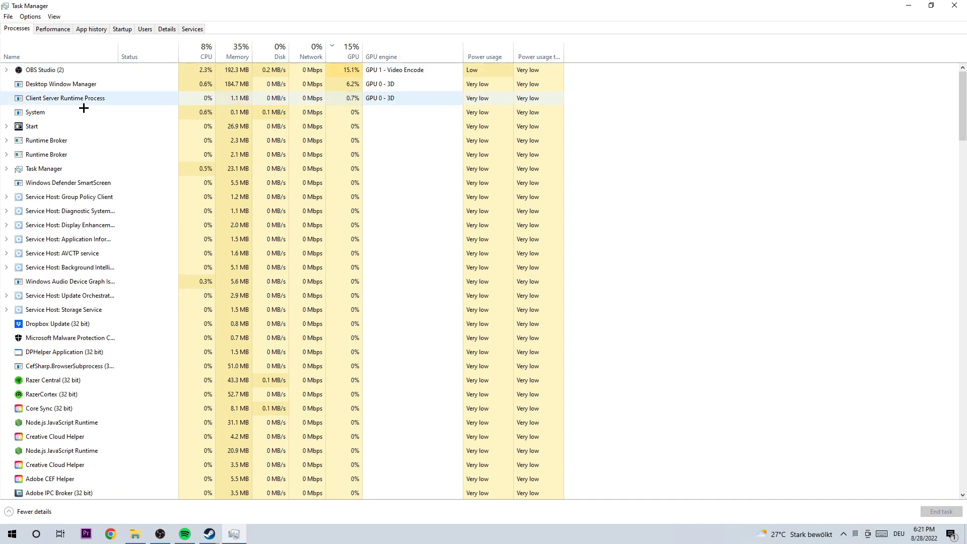
pyautogui.click(68, 182)
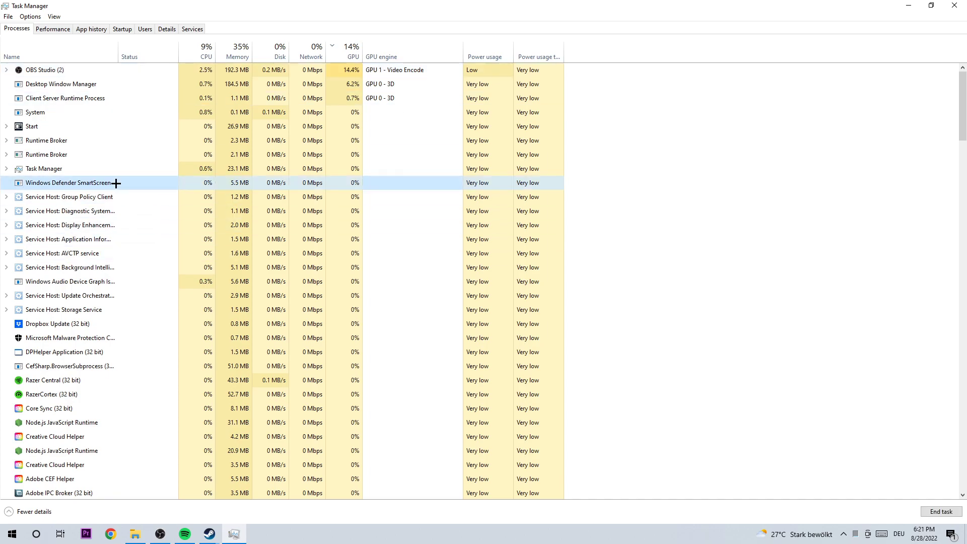
pyautogui.moveTo(527, 526)
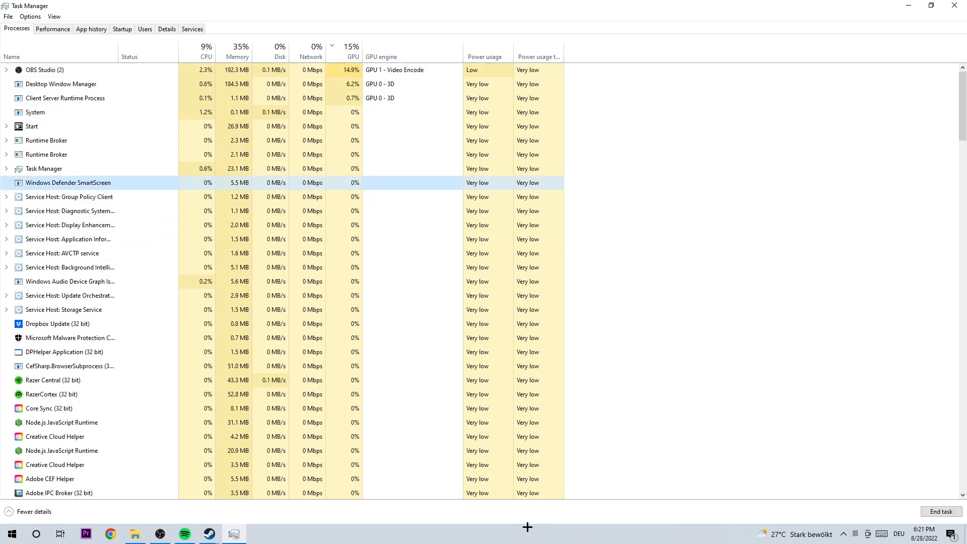
pyautogui.click(57, 324)
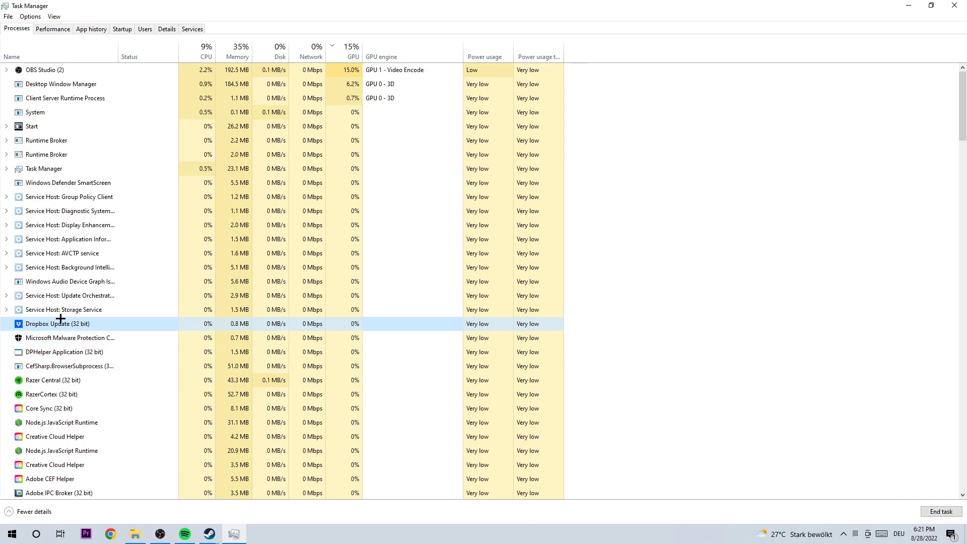
pyautogui.rightClick(57, 324)
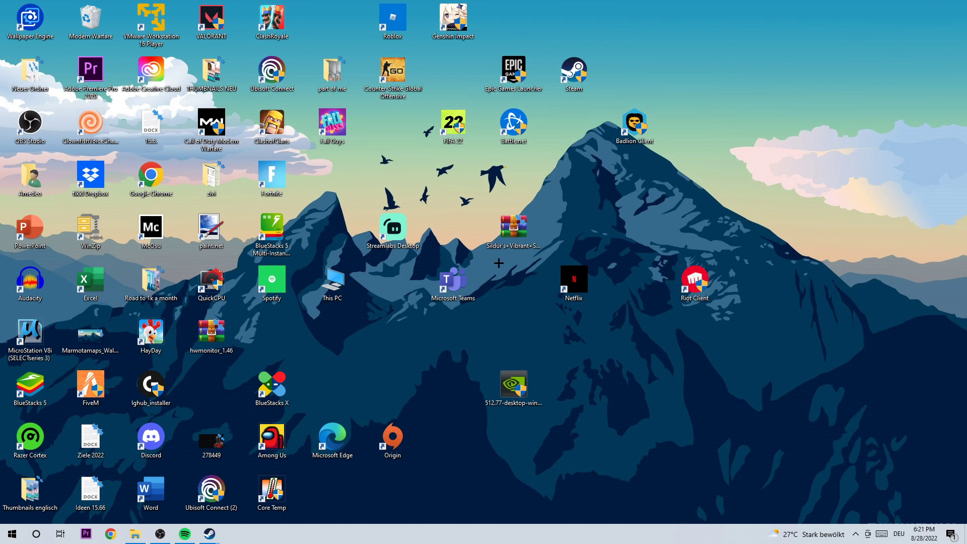
pyautogui.moveTo(256, 327)
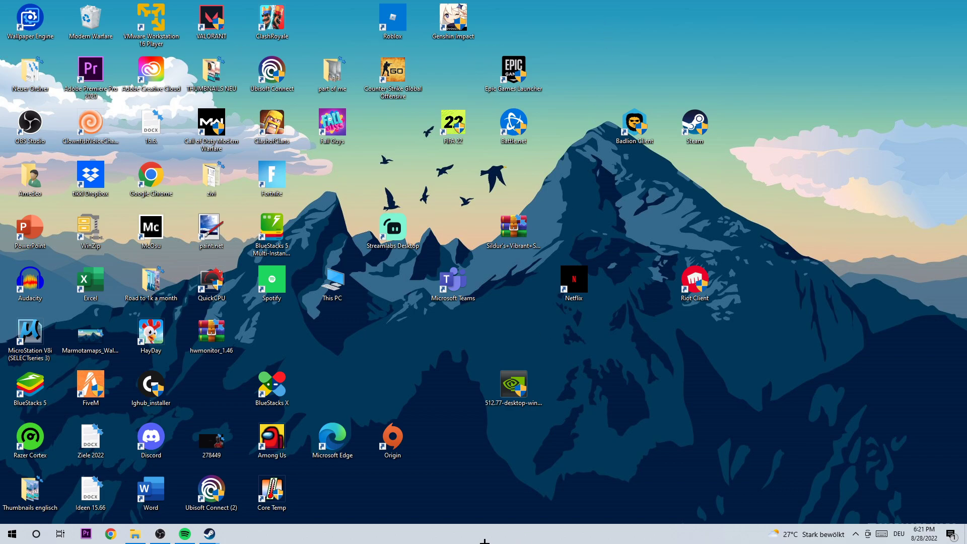
# Step: Drag the Steam shortcut from the top row down below This PC
pyautogui.click(11, 534)
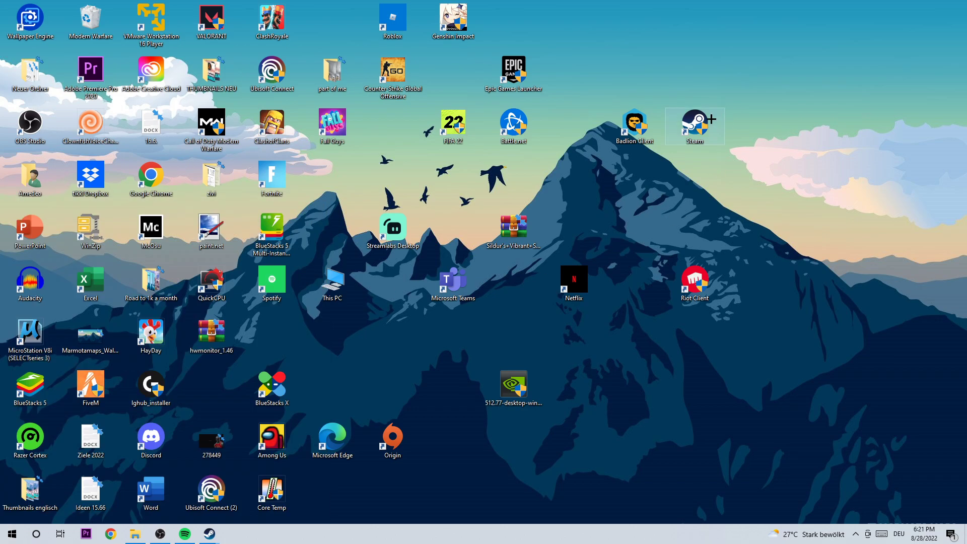
pyautogui.moveTo(694, 127); pyautogui.dragTo(392, 335)
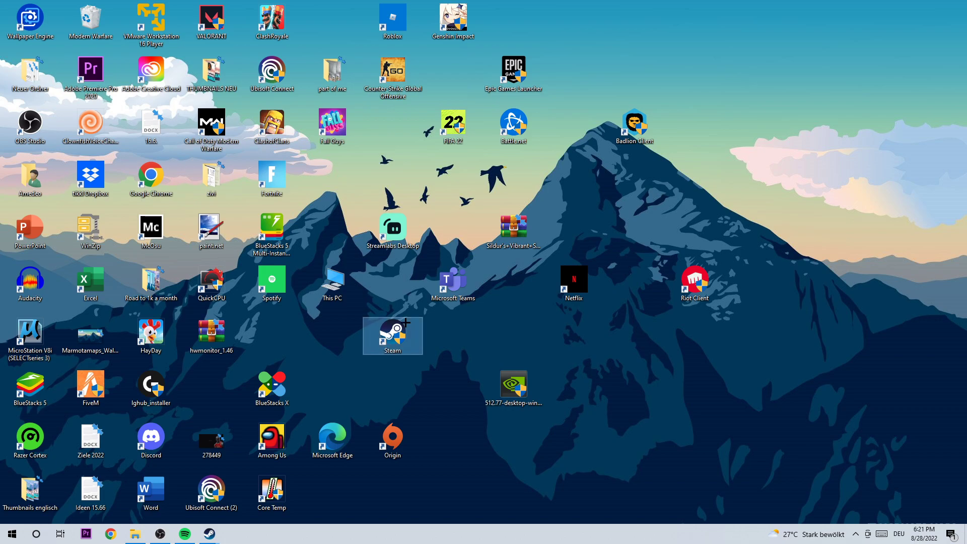
# Step: Bring up the Steam shortcut's Properties on the Compatibility page
pyautogui.rightClick(392, 335)
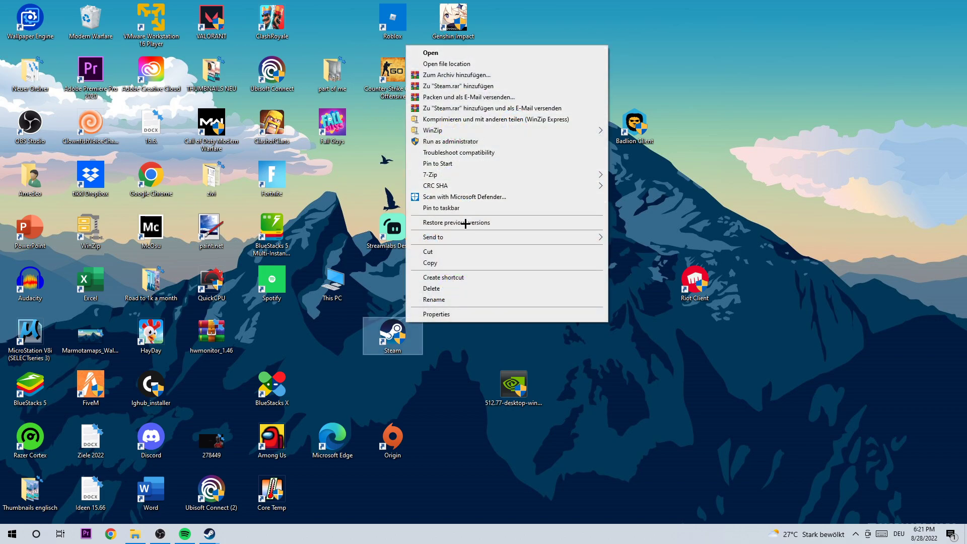
pyautogui.click(436, 314)
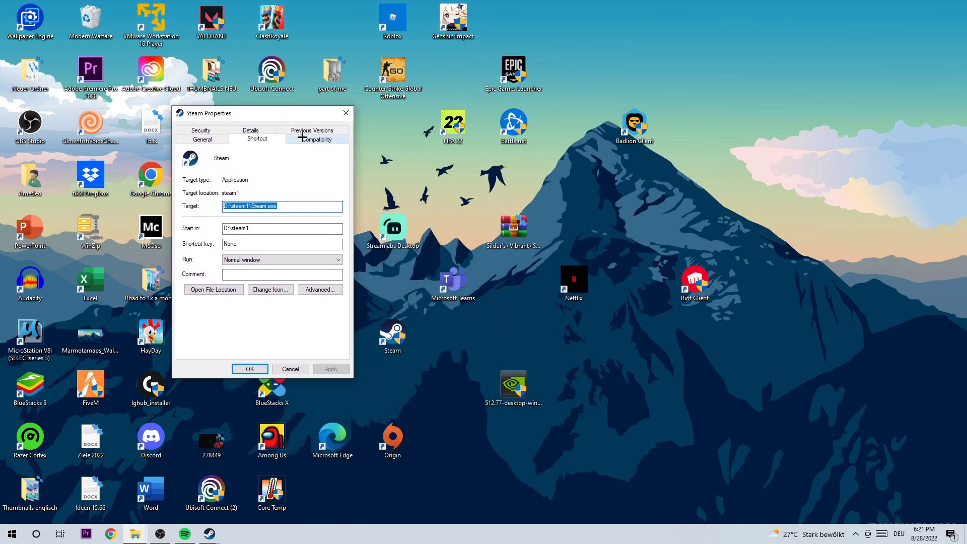
pyautogui.click(315, 139)
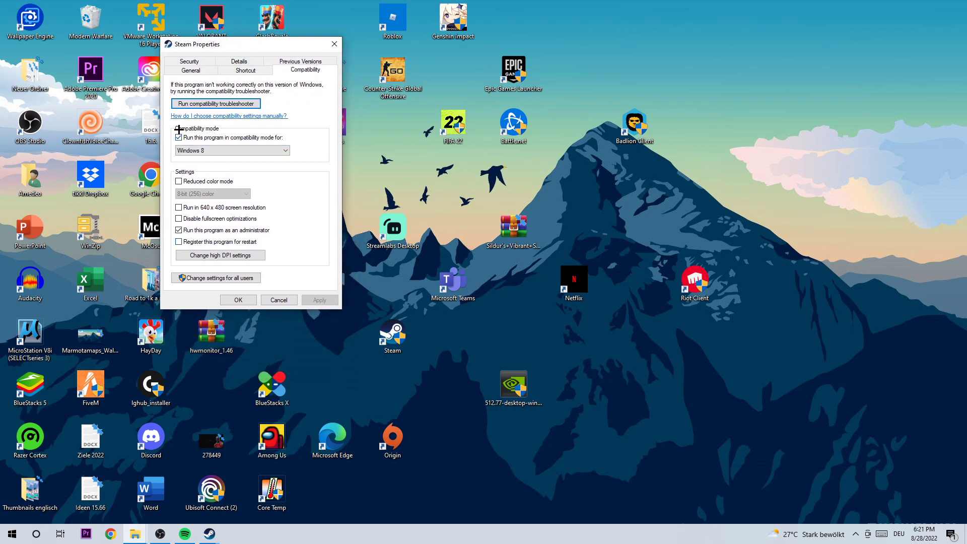
# Step: Enable Windows 8 compatibility mode and Run as administrator for Steam, and apply
pyautogui.click(179, 137)
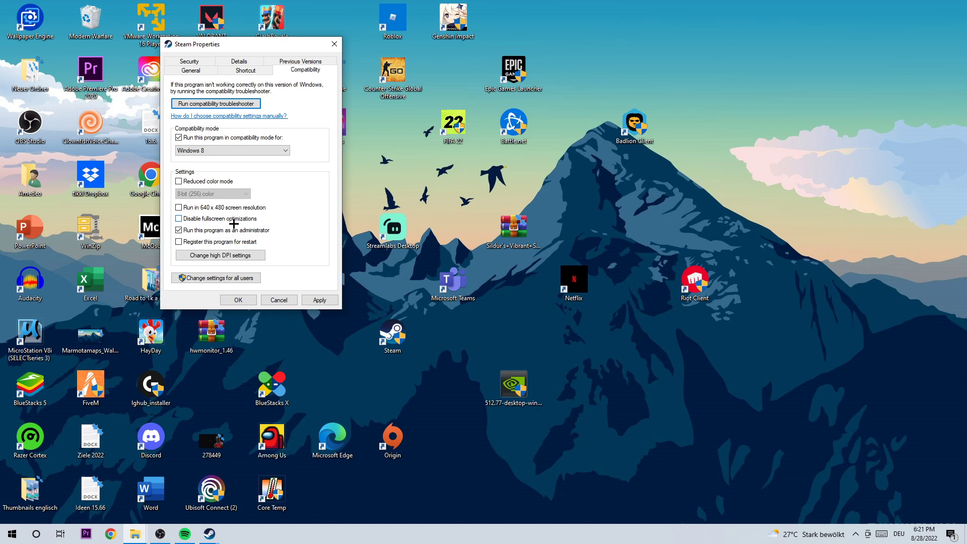
pyautogui.click(179, 230)
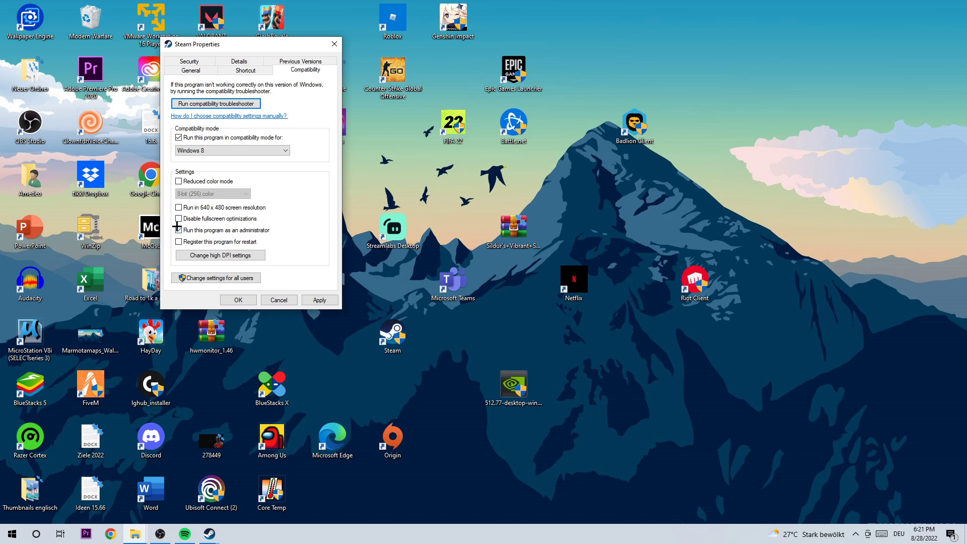
pyautogui.click(180, 230)
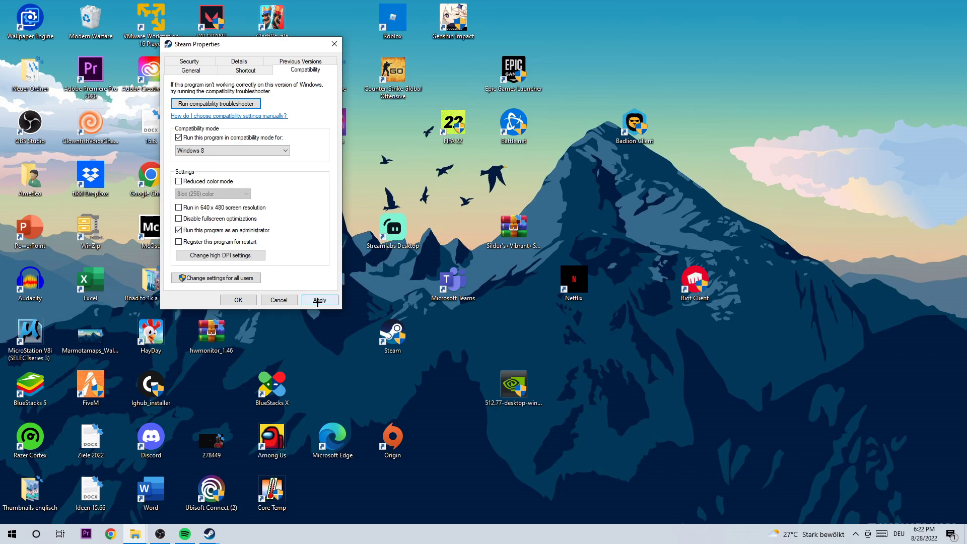
pyautogui.click(320, 301)
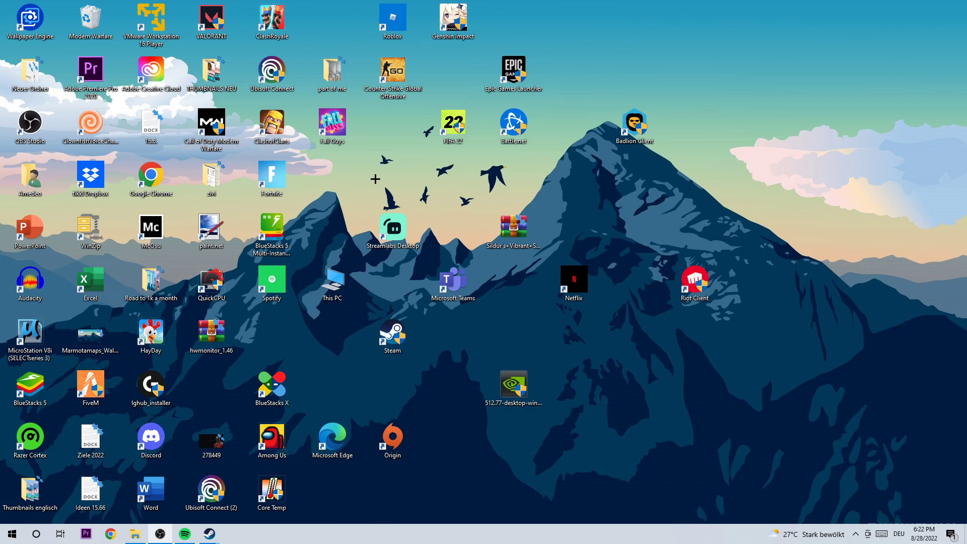
pyautogui.moveTo(399, 171)
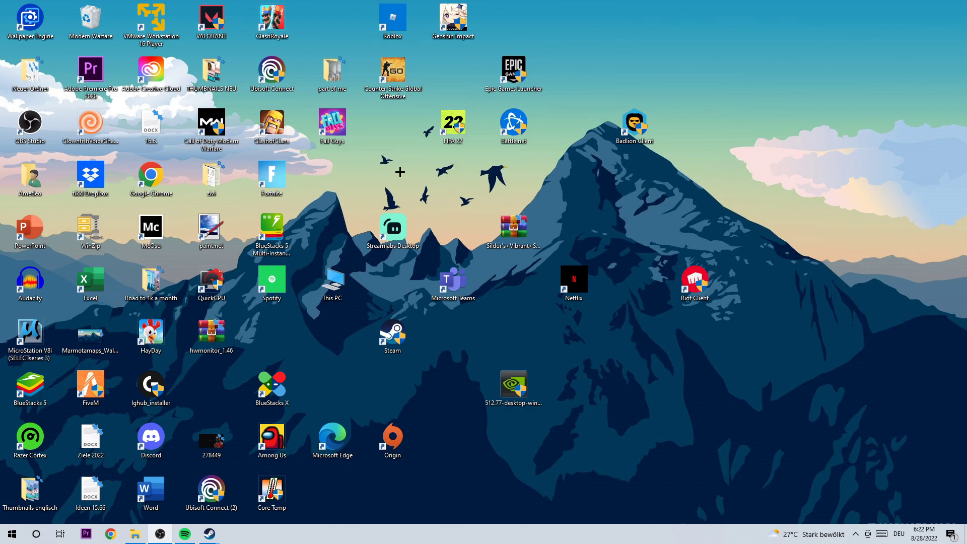
pyautogui.moveTo(297, 393)
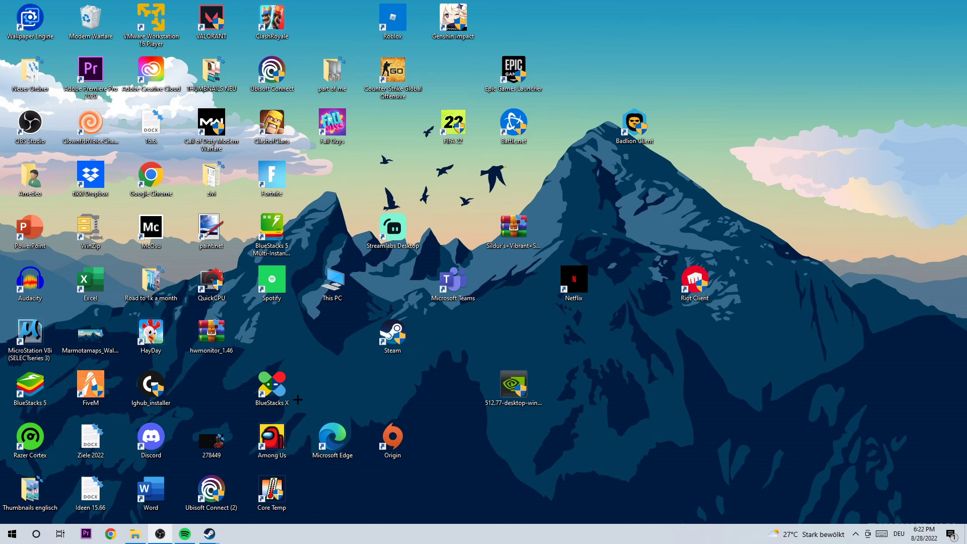
# Step: Move the Steam shortcut left so it sits directly under This PC
pyautogui.click(392, 337)
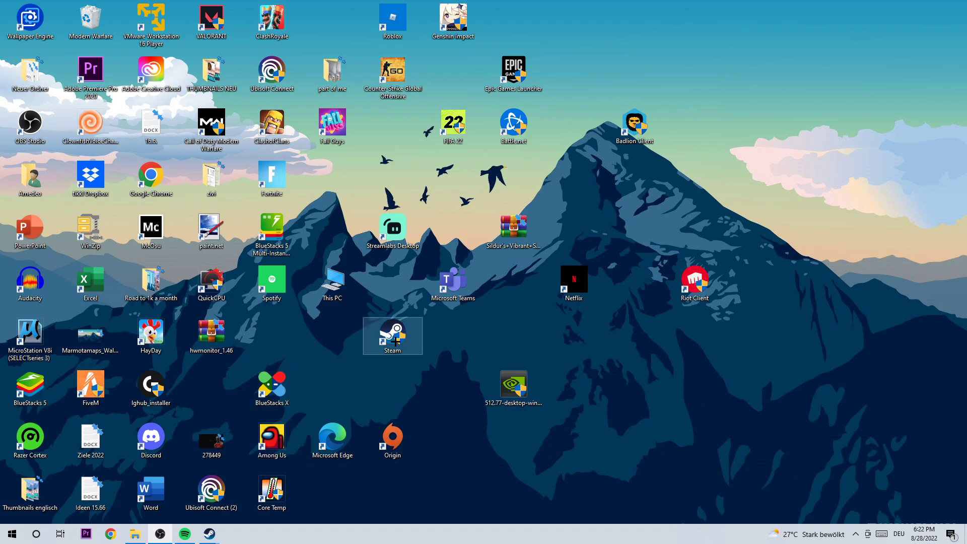
pyautogui.moveTo(392, 337); pyautogui.dragTo(326, 336)
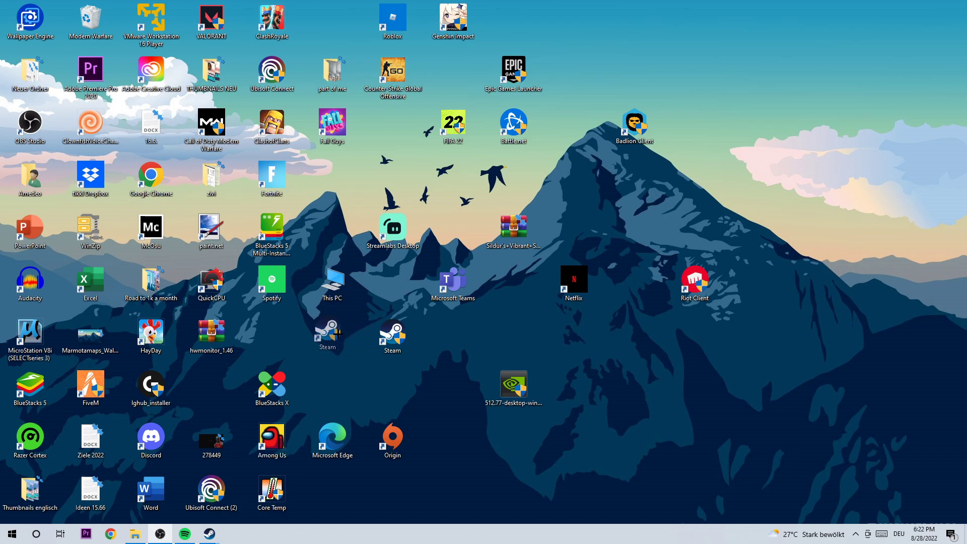
pyautogui.click(328, 334)
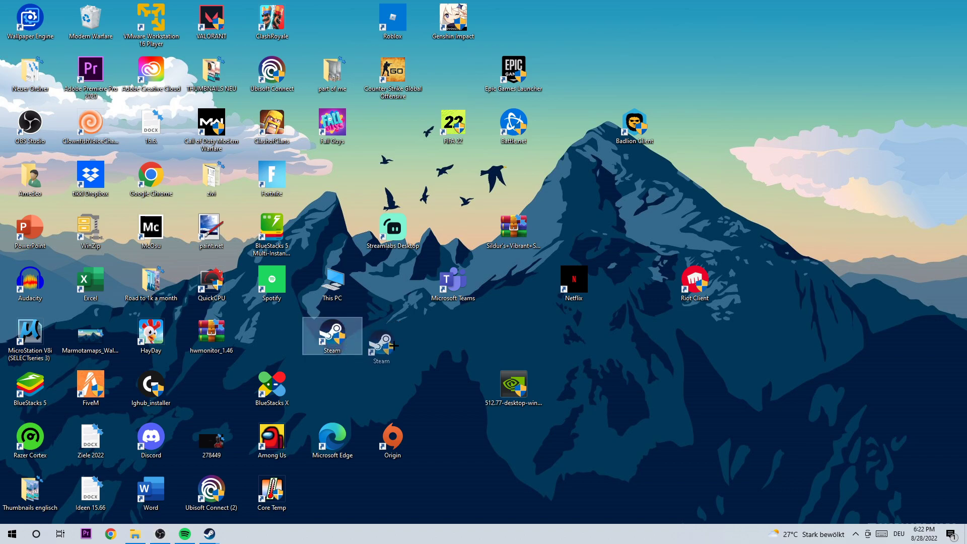